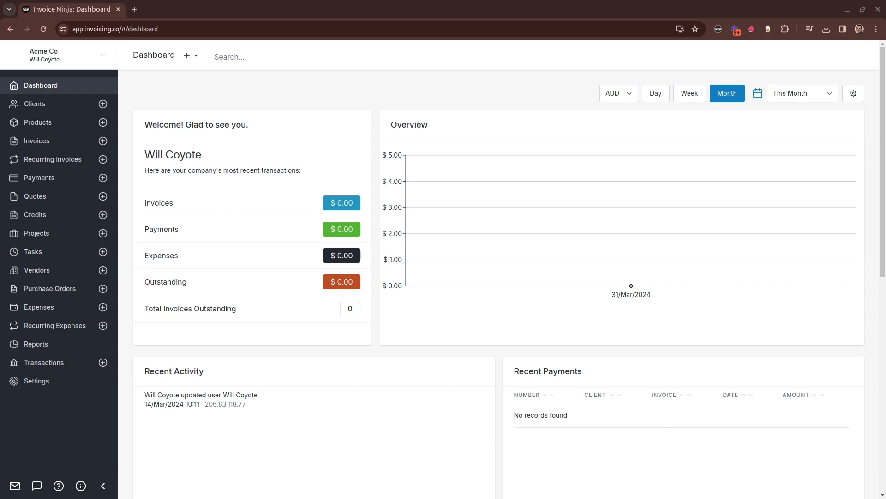
- Go to the company settings for Acme Co from the sidebar
click(36, 380)
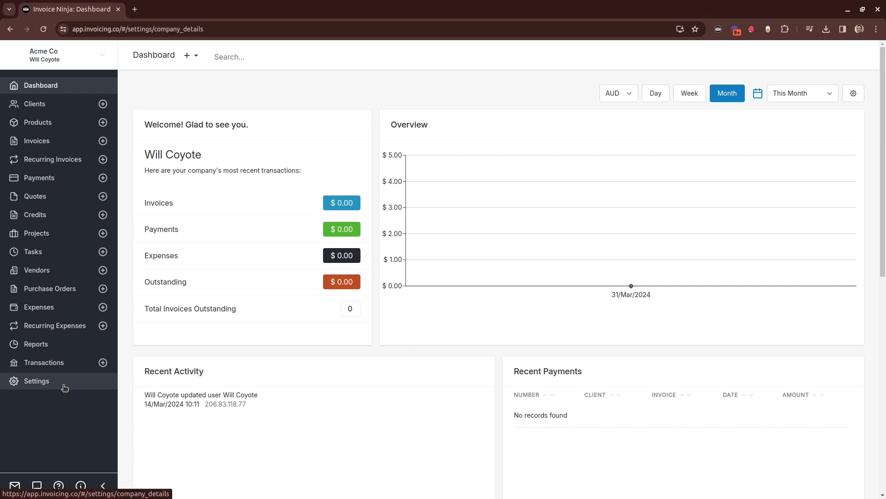
click(36, 381)
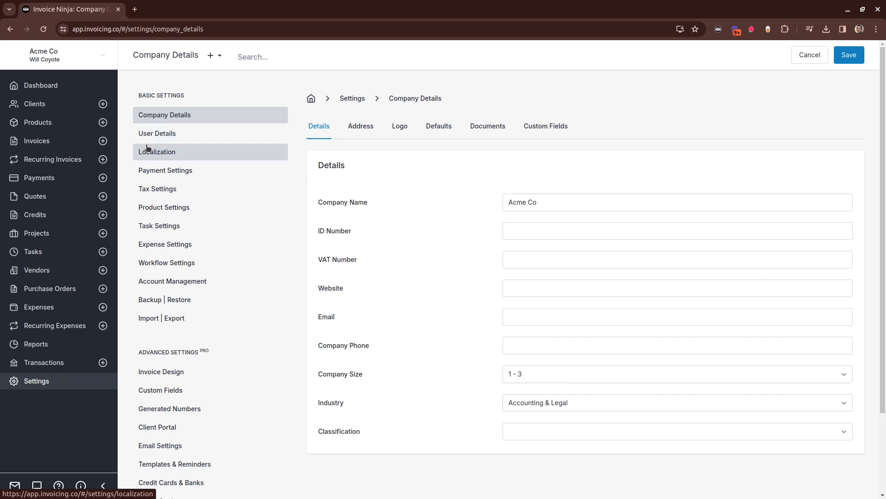
mouse_move(379, 156)
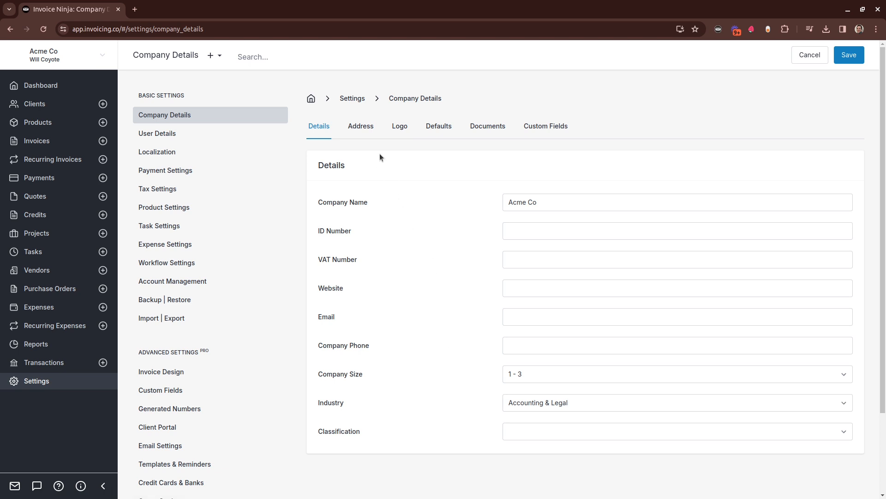
- View the Defaults editors for invoice terms and footer, then the Documents upload area
click(360, 125)
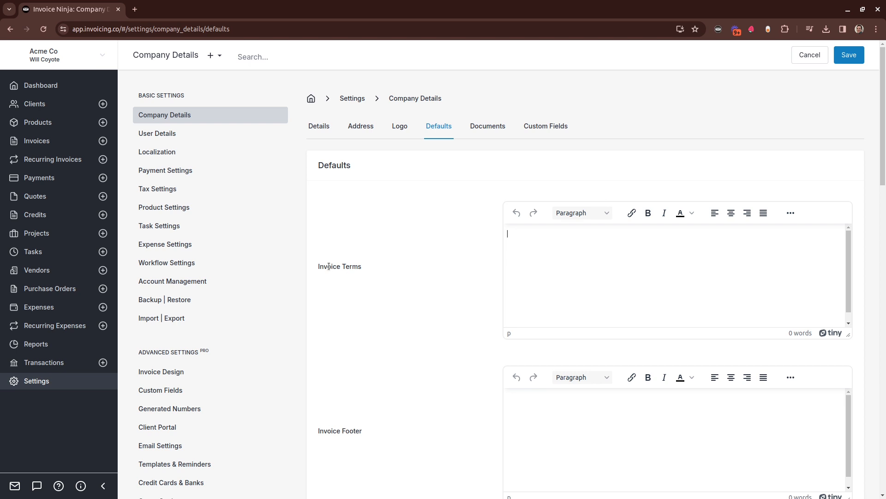
mouse_move(372, 435)
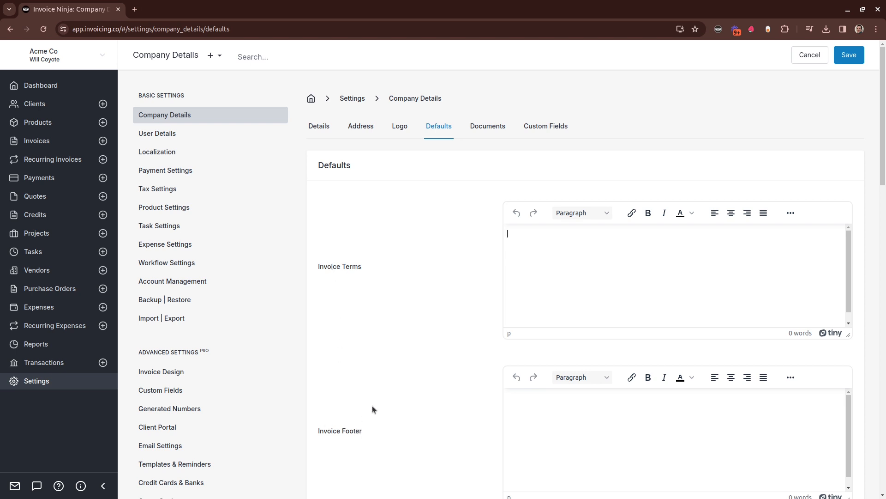
mouse_move(410, 445)
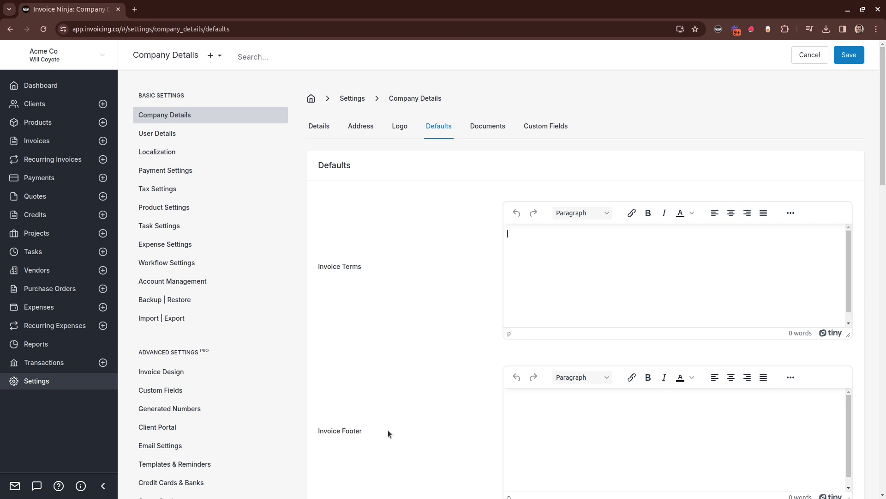
mouse_move(382, 429)
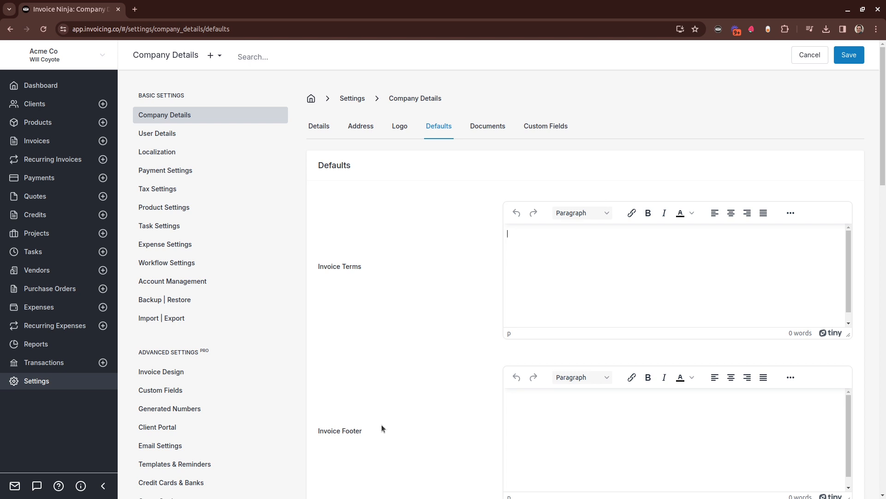
mouse_move(389, 414)
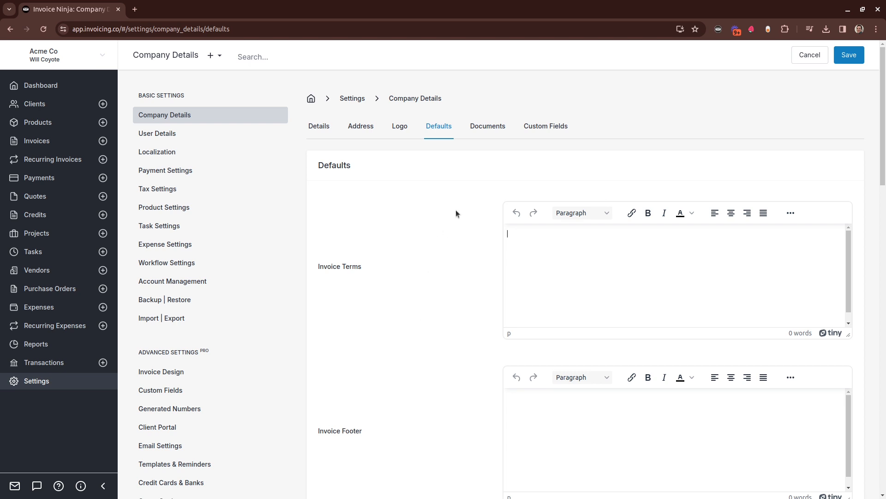
click(488, 126)
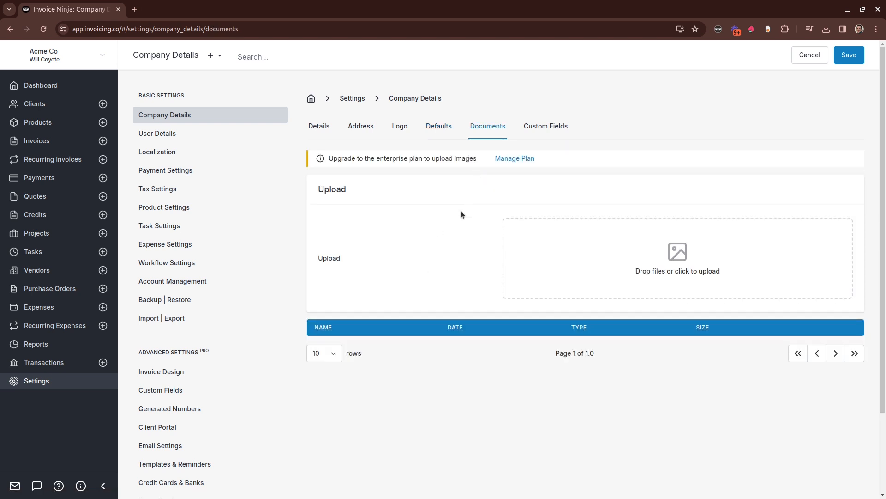
mouse_move(464, 230)
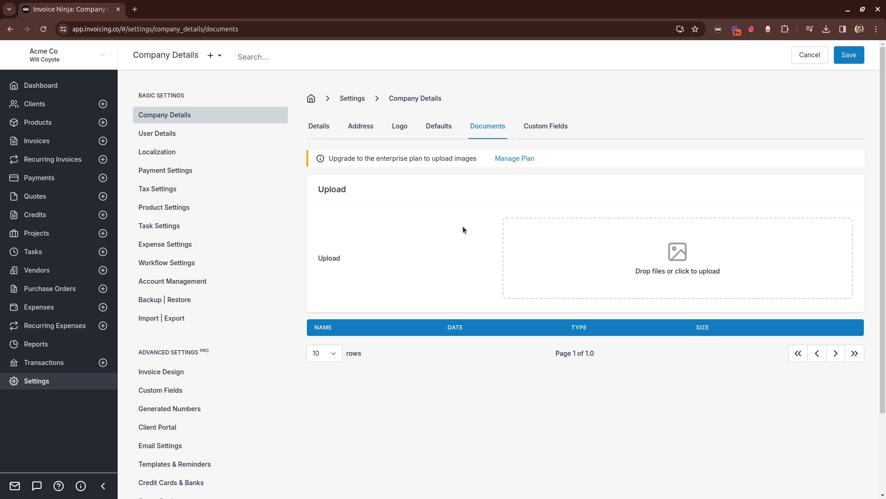
mouse_move(463, 243)
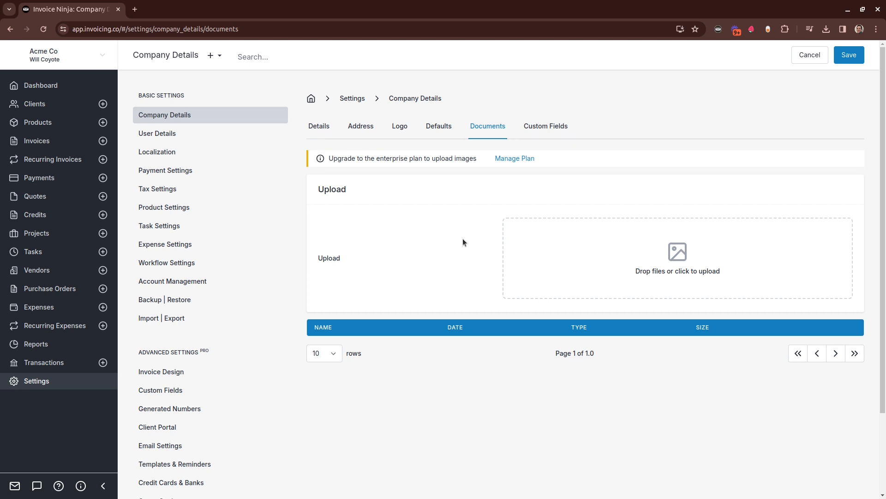
mouse_move(462, 246)
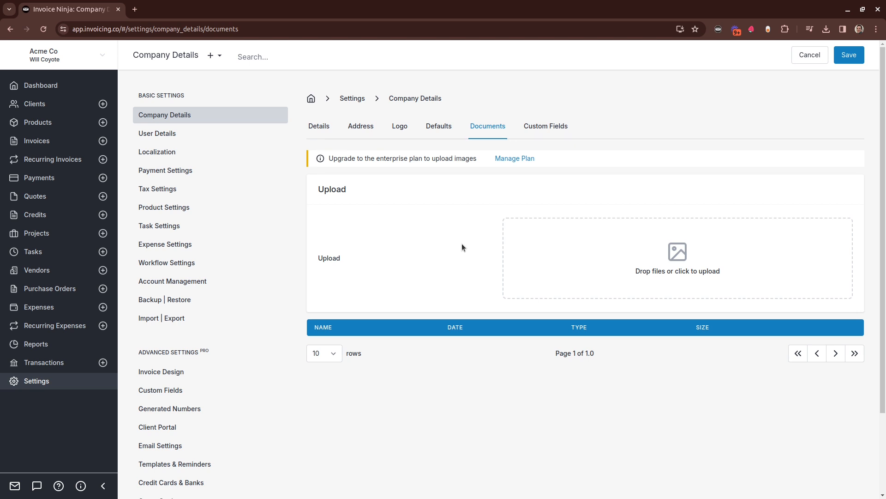
mouse_move(470, 261)
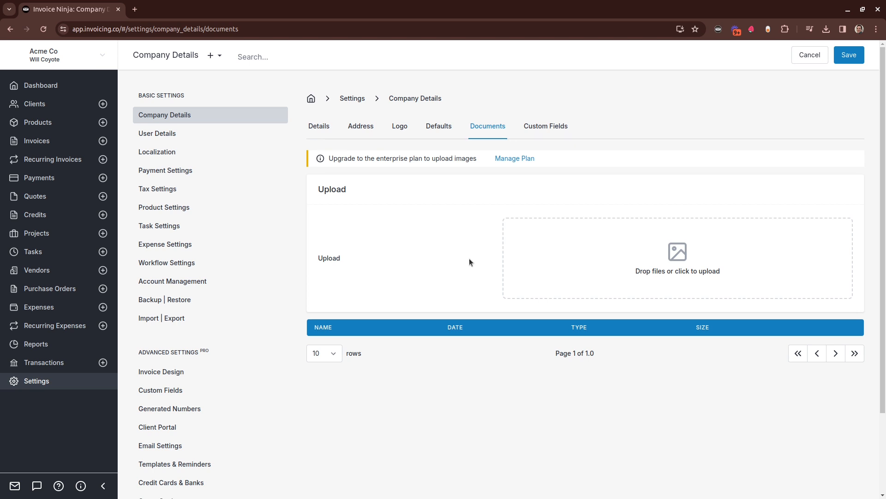
mouse_move(495, 226)
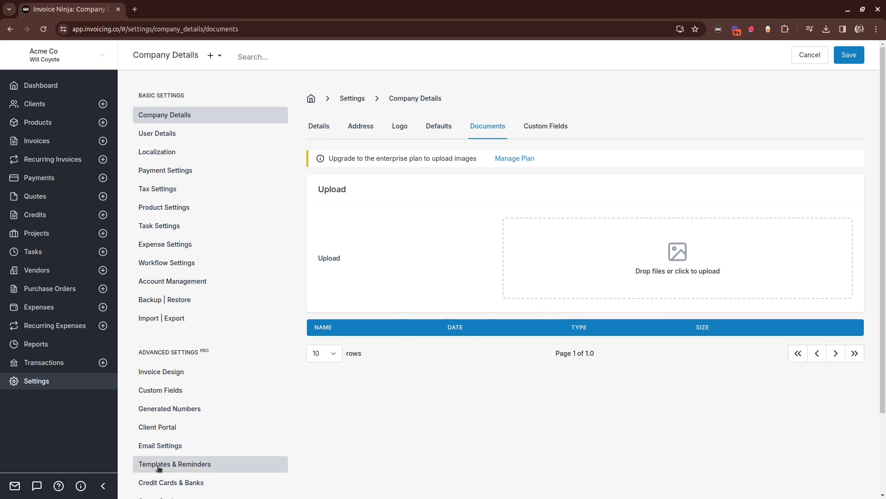
- Go to Email Settings and switch on Attach Documents for outgoing emails
click(161, 445)
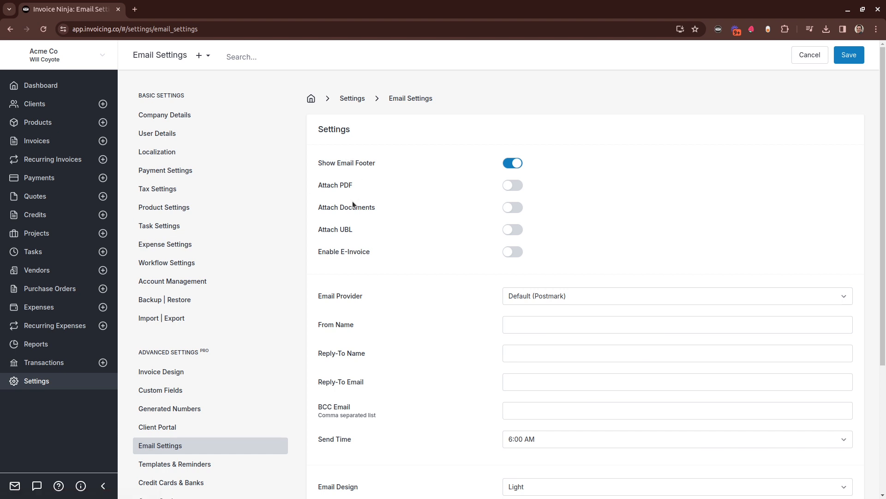
click(512, 207)
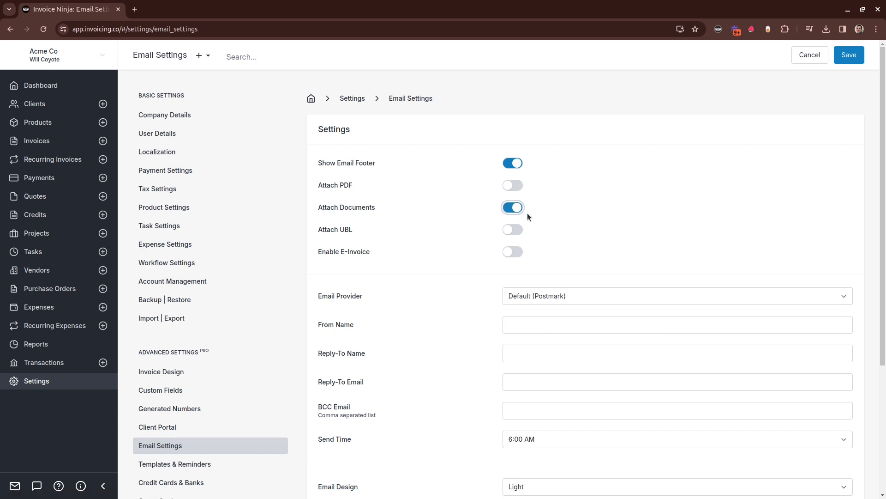